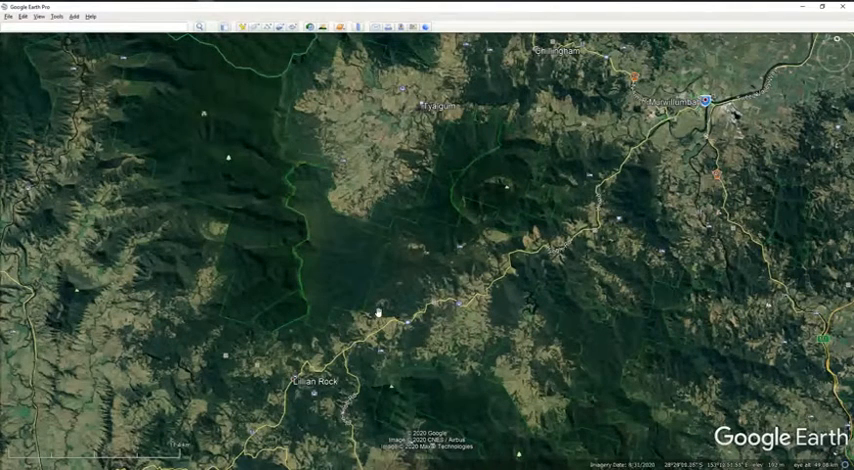
mouse_move(425, 282)
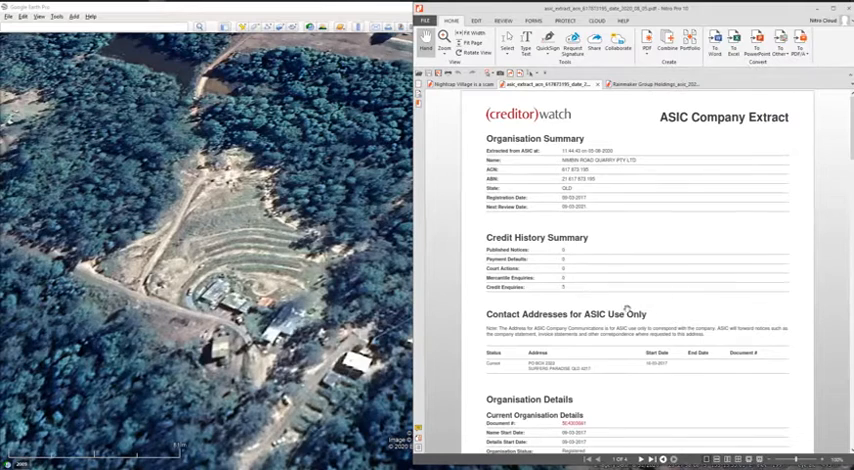
Scroll the ASIC extract down to page 2 and back to page 1
scroll(down, 3)
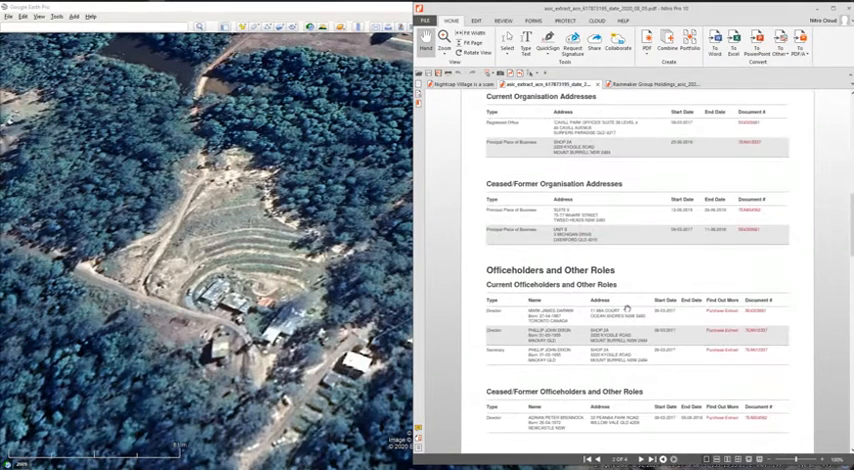
scroll(up, 3)
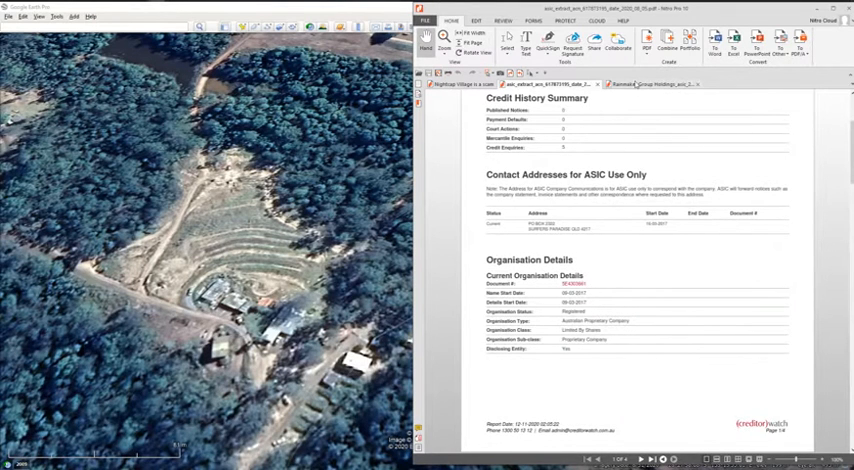
Scroll the ASIC extract down to the Share Capital, Members and Lodged Documents sections
scroll(up, 3)
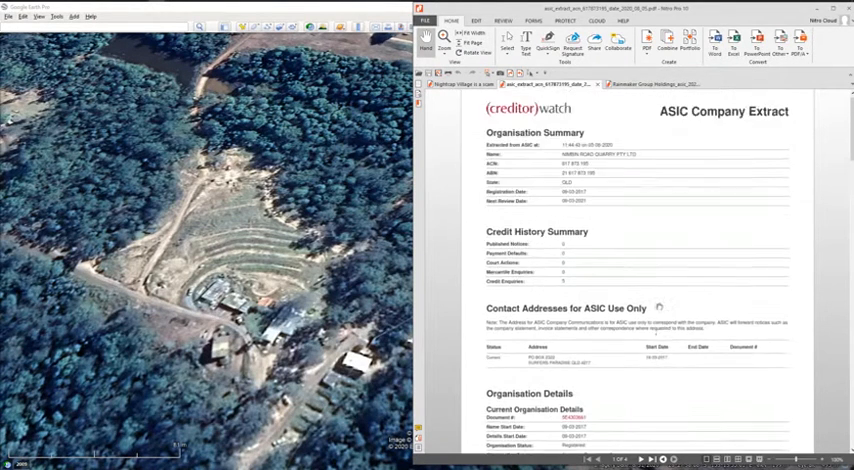
scroll(down, 3)
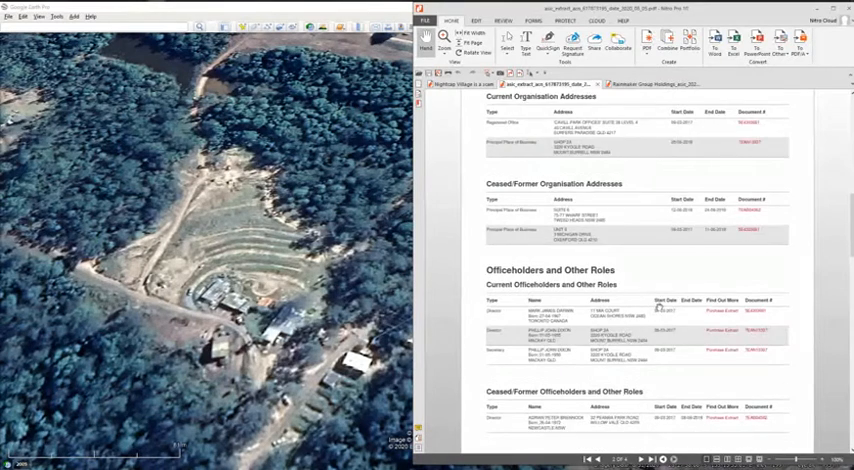
scroll(down, 3)
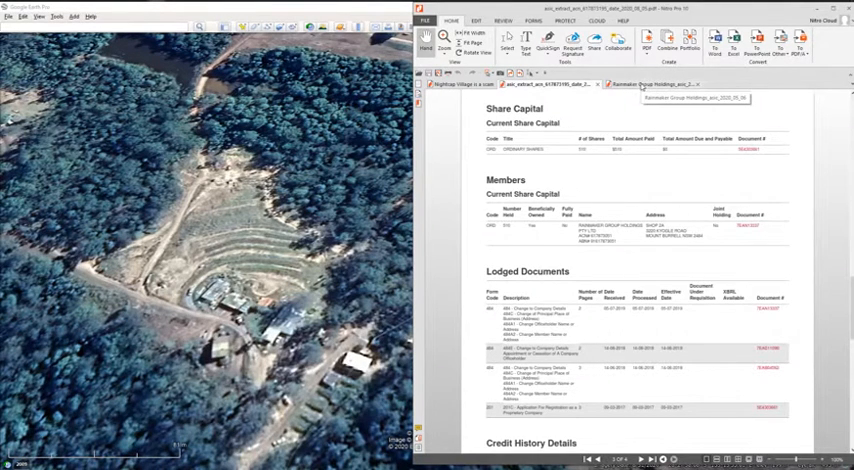
scroll(up, 3)
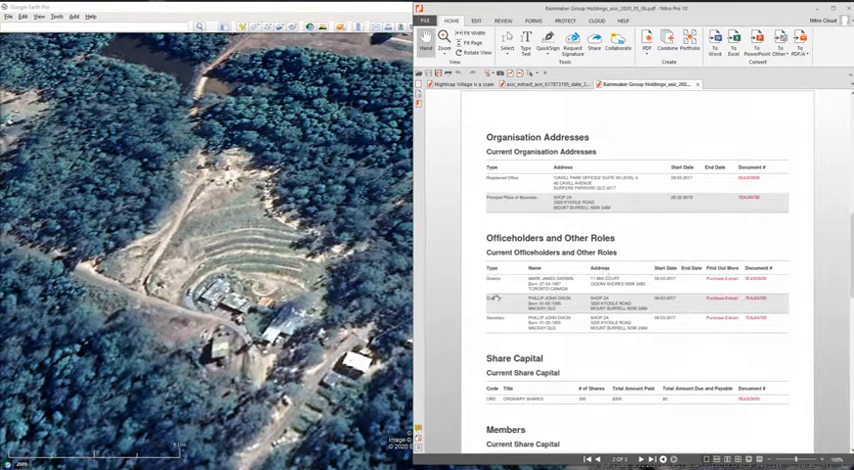
Scroll the Rainmaker Group Holdings extract to page 2's Officeholders, Share Capital and Members
scroll(up, 3)
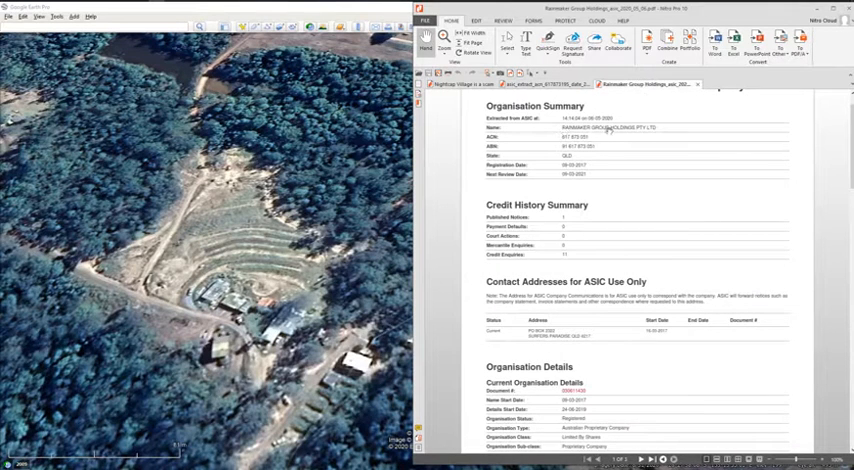
scroll(down, 3)
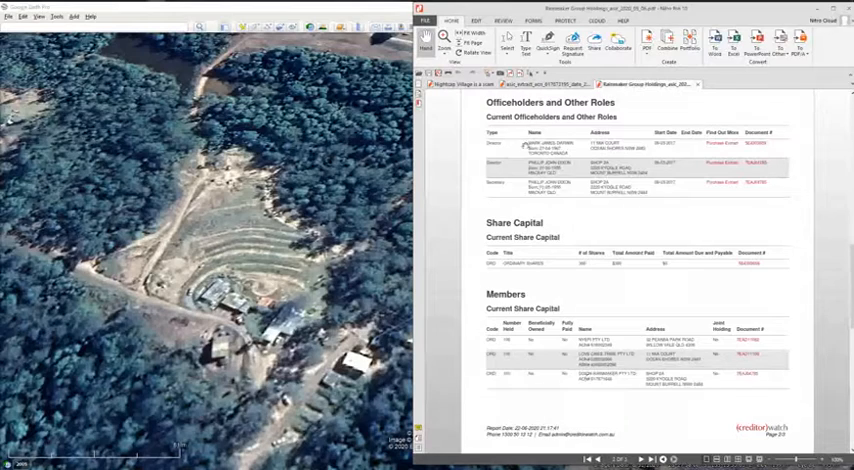
scroll(down, 3)
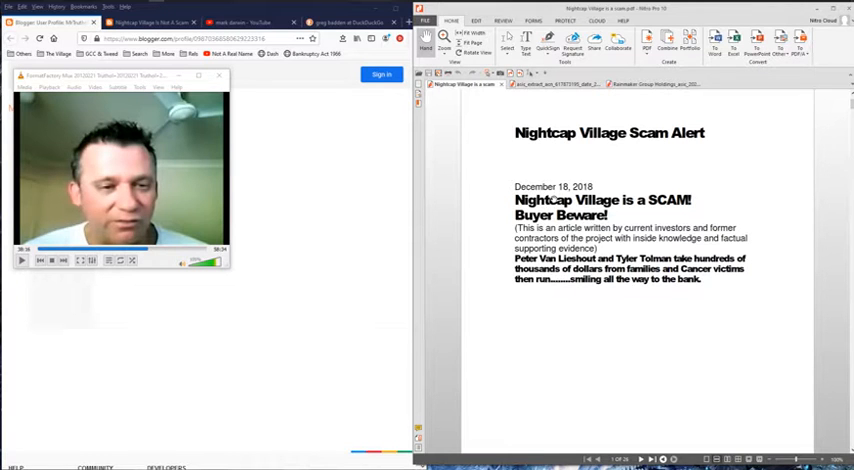
Scroll past the 'Nightcap Village Scam Alert' opening page into the investment scam text
scroll(down, 3)
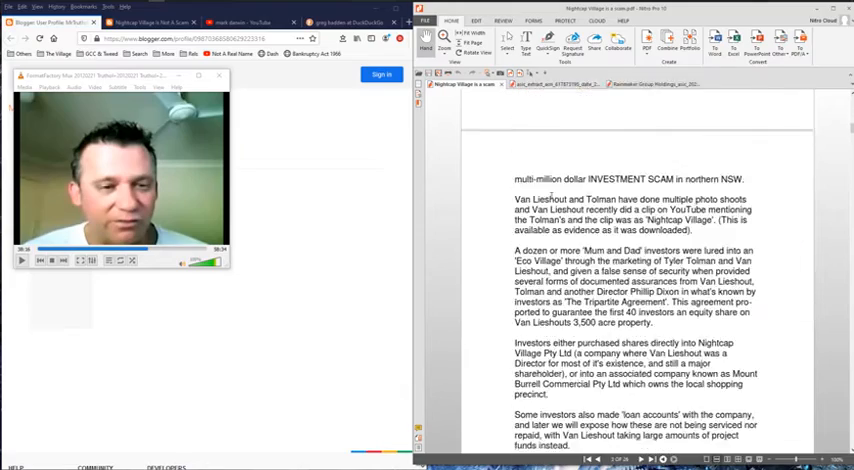
Scroll down through the scam article's pages until the numbered Comments section appears
scroll(down, 3)
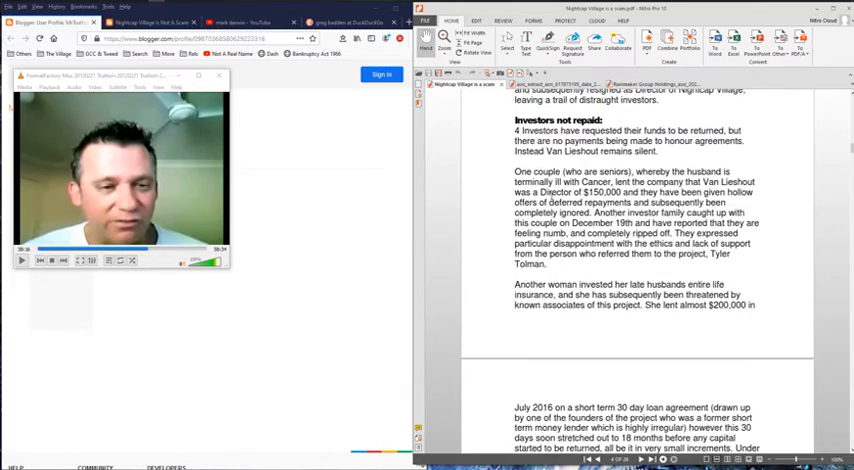
scroll(down, 3)
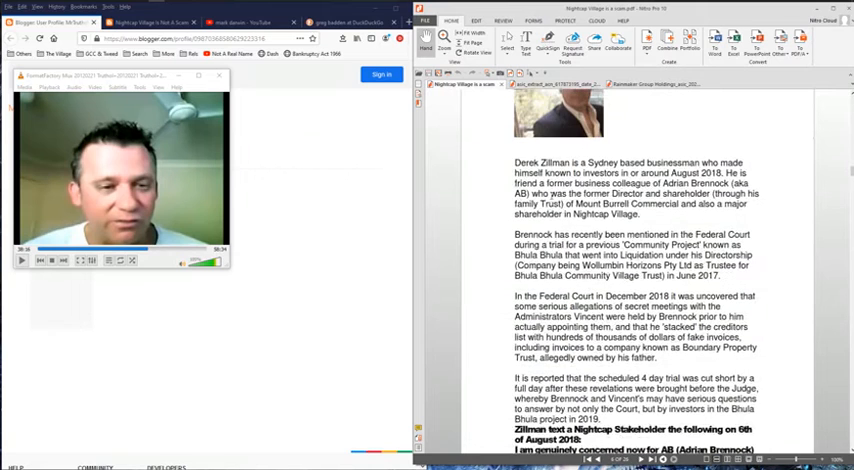
scroll(down, 3)
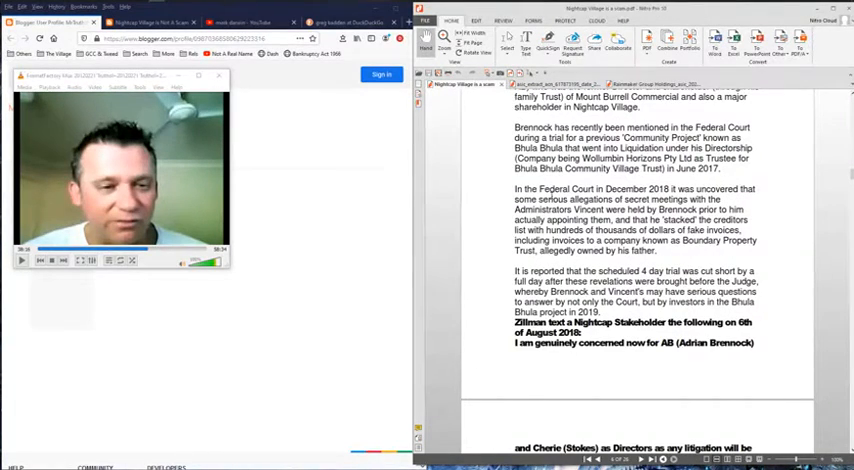
scroll(down, 3)
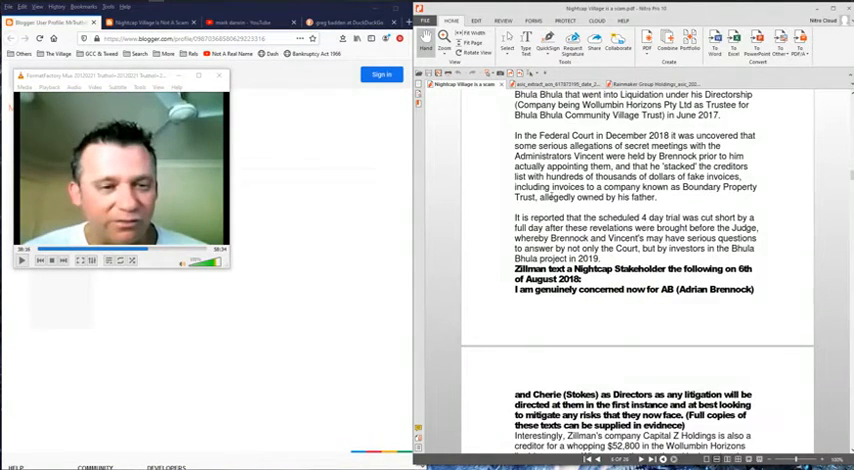
scroll(down, 3)
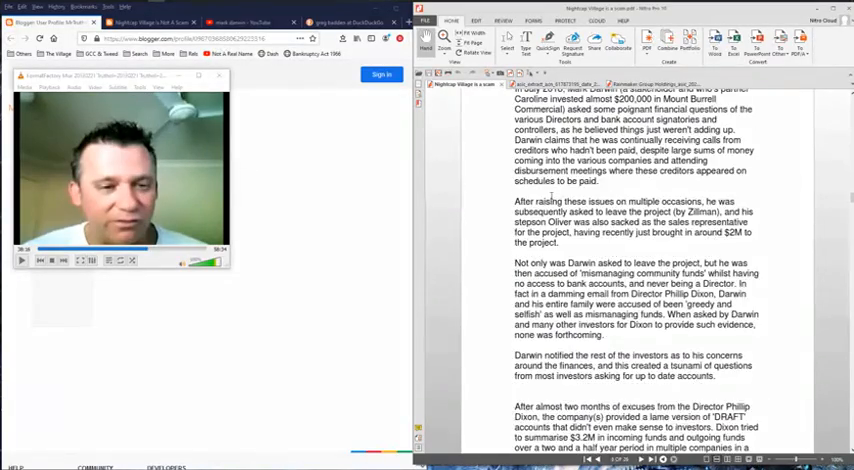
scroll(down, 3)
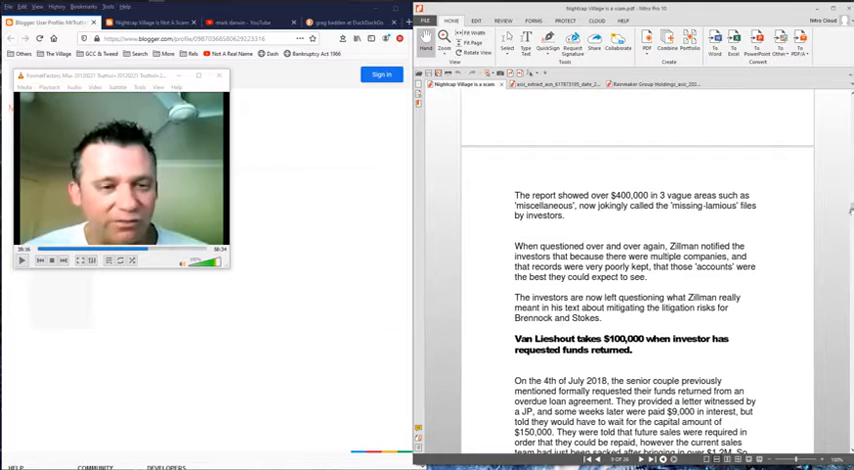
scroll(down, 3)
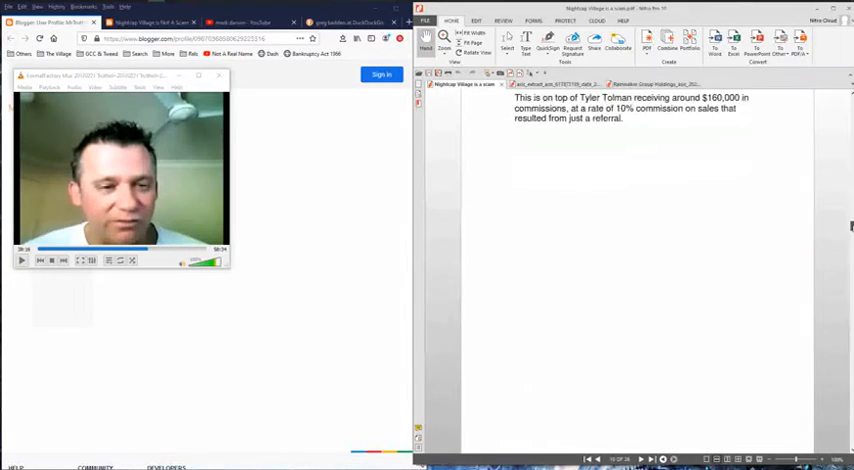
scroll(down, 3)
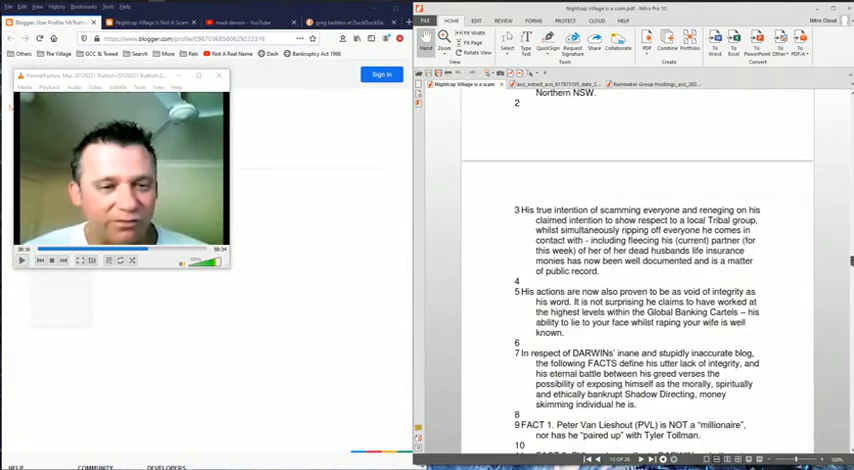
scroll(up, 3)
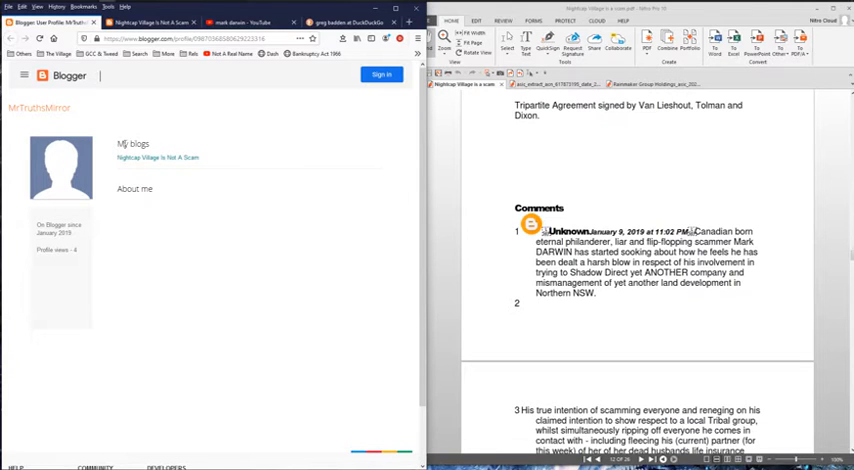
mouse_move(157, 157)
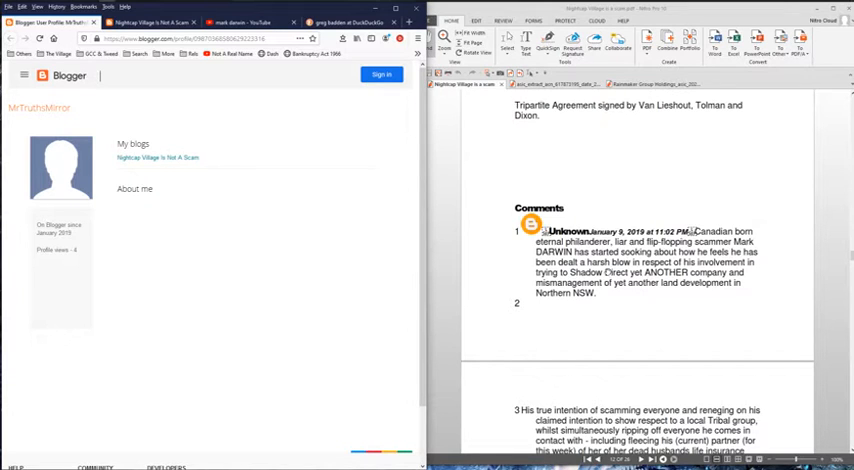
mouse_move(128, 202)
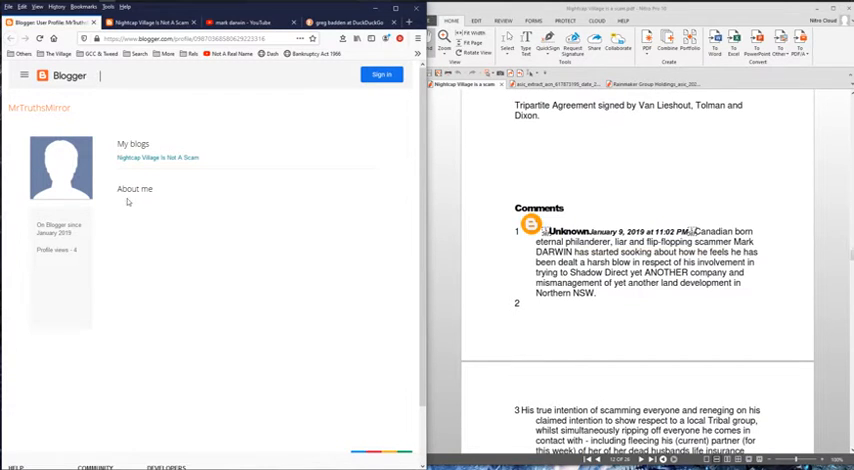
mouse_move(115, 177)
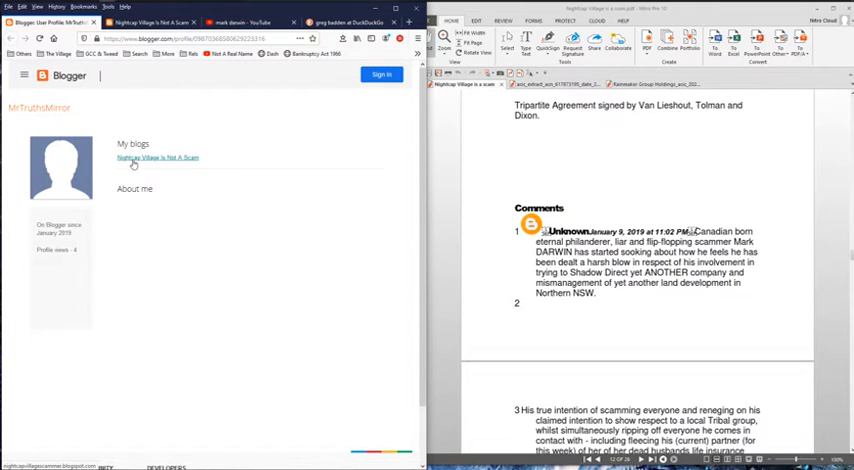
click(156, 158)
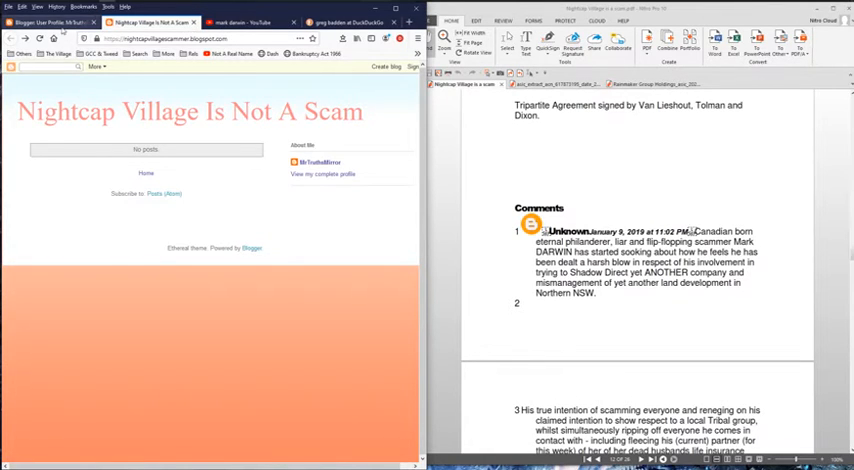
click(322, 174)
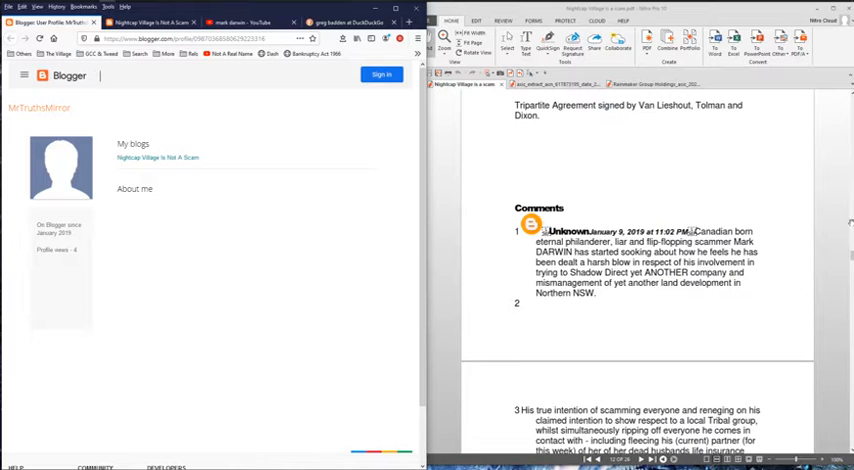
Scroll to FACT 67, the 'Burn Baby...Burn' line and the first comment
scroll(up, 3)
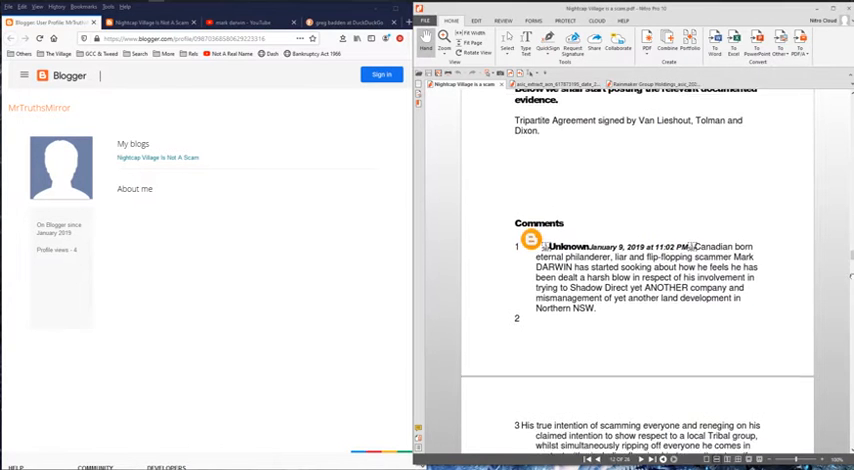
scroll(down, 3)
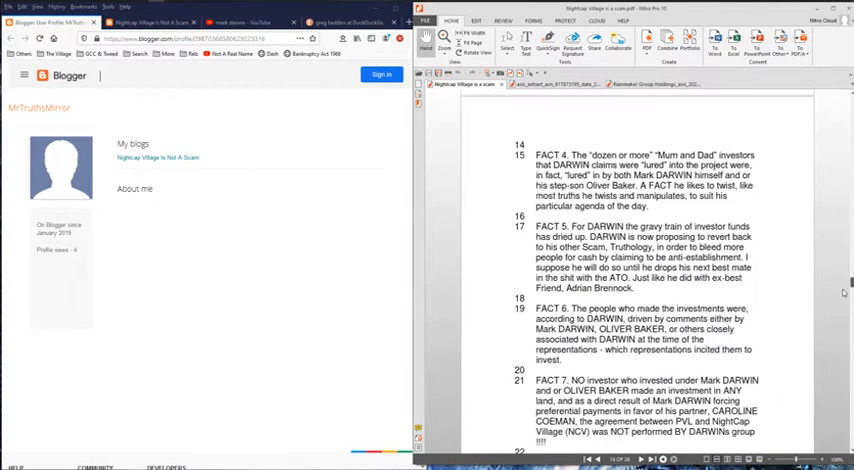
scroll(down, 3)
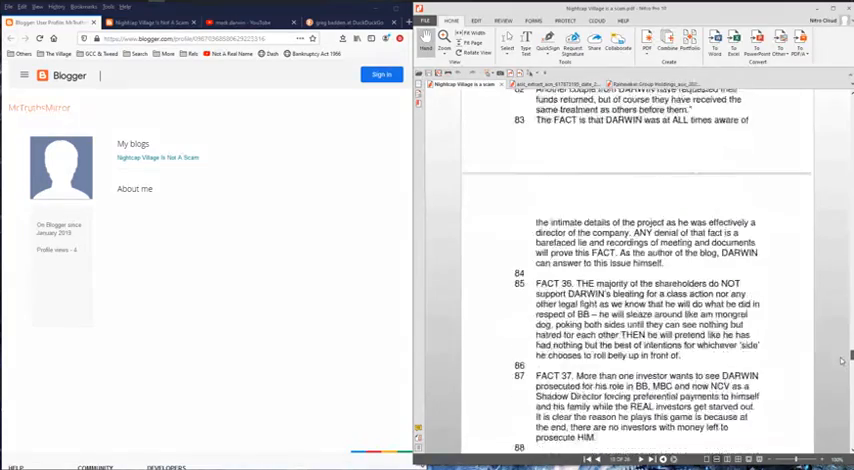
scroll(down, 3)
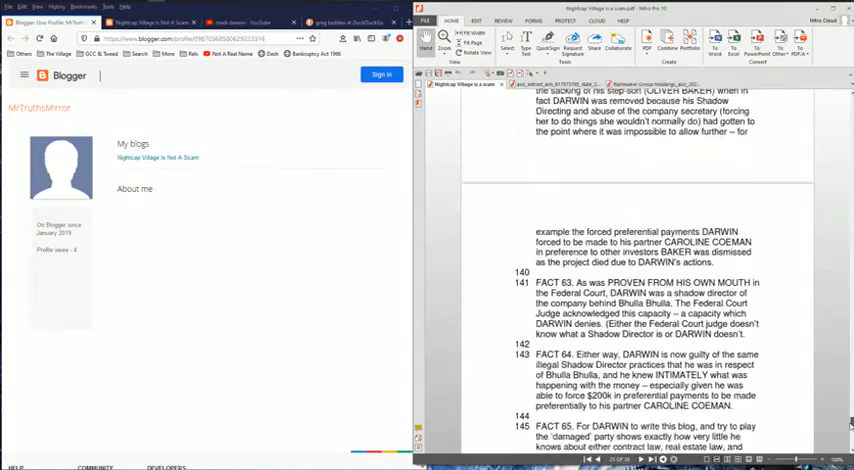
scroll(down, 3)
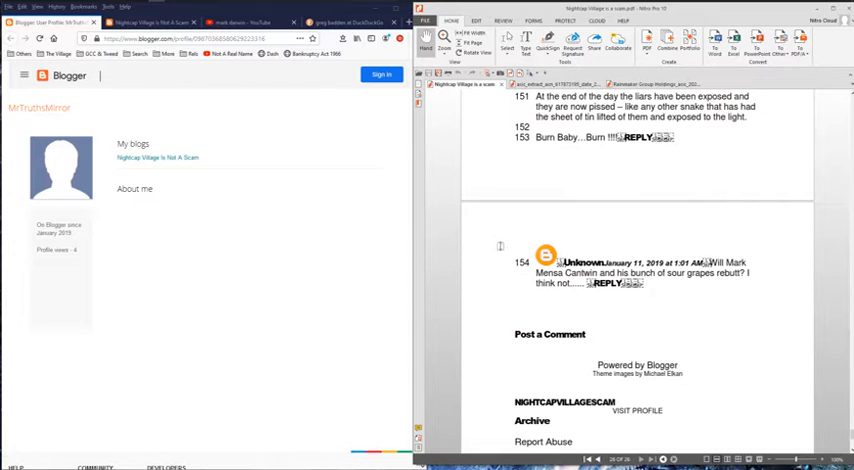
scroll(up, 3)
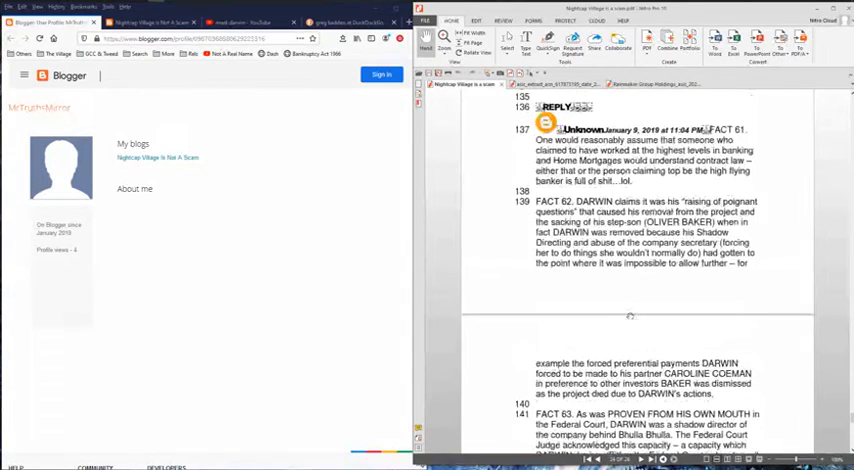
scroll(up, 3)
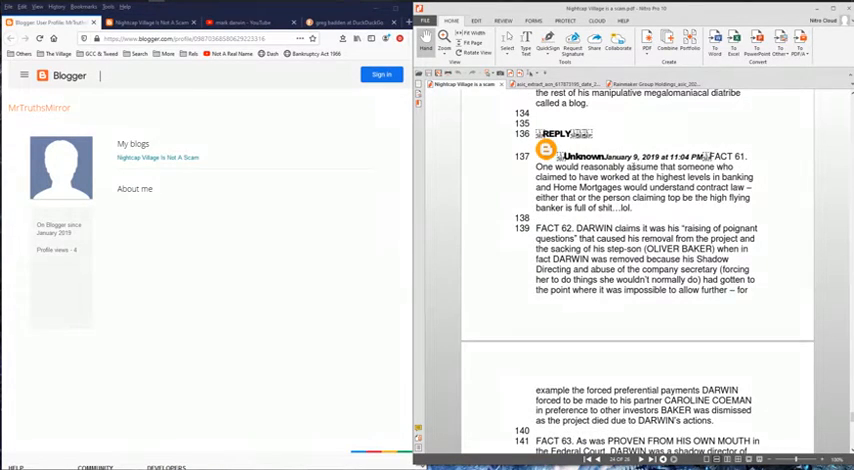
scroll(down, 3)
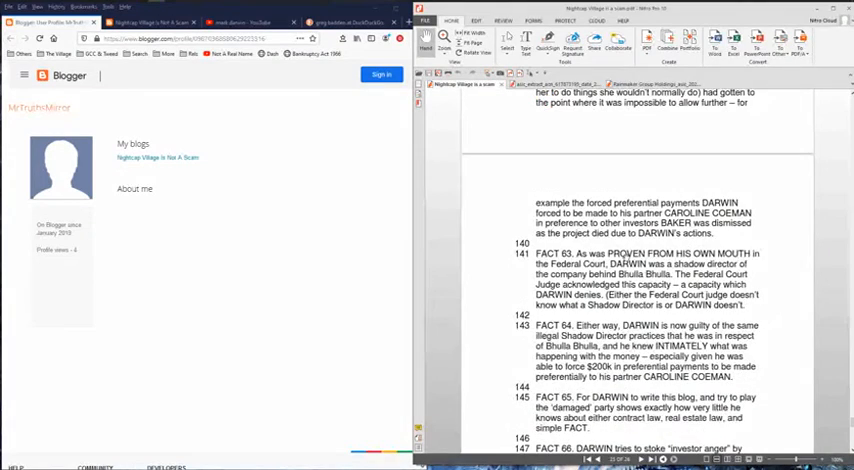
scroll(down, 3)
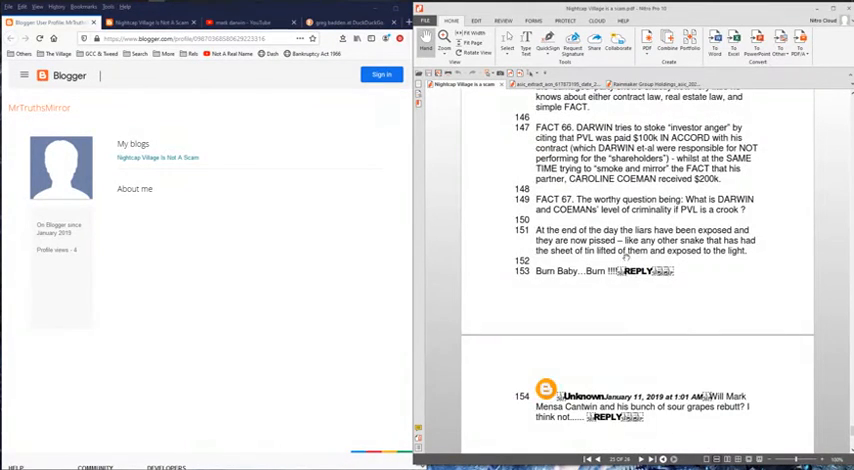
scroll(down, 3)
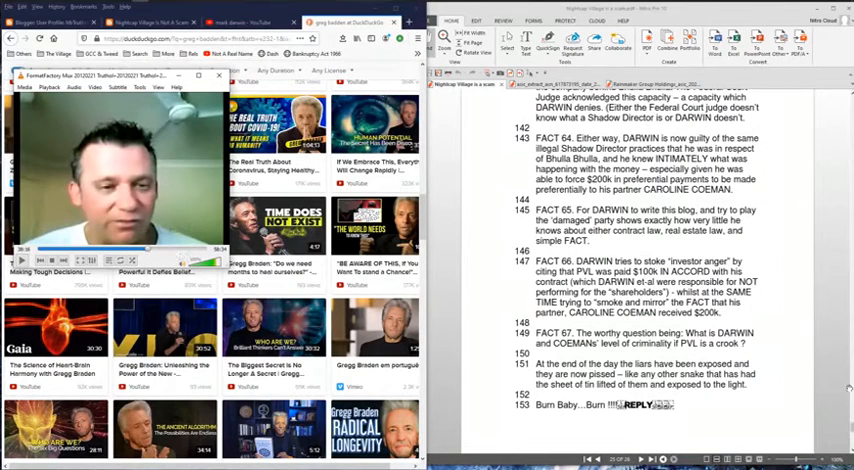
Scroll to the last comment, then back to page 1 and the Van Lieshout–Tolman photo
scroll(down, 3)
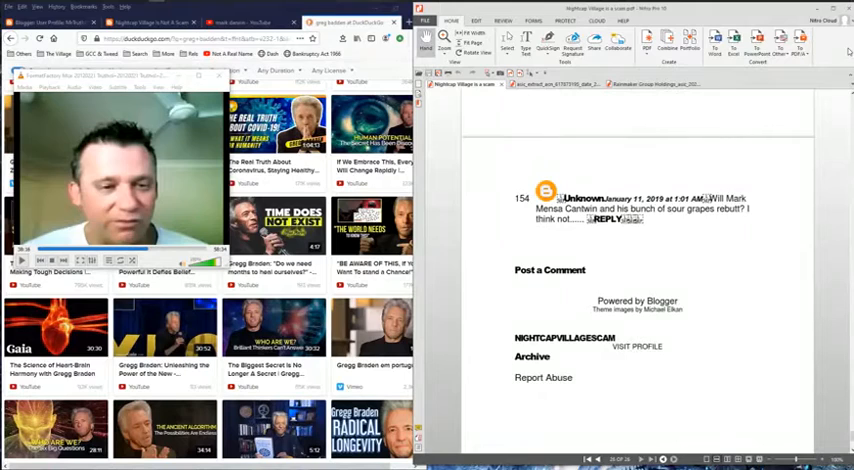
scroll(up, 3)
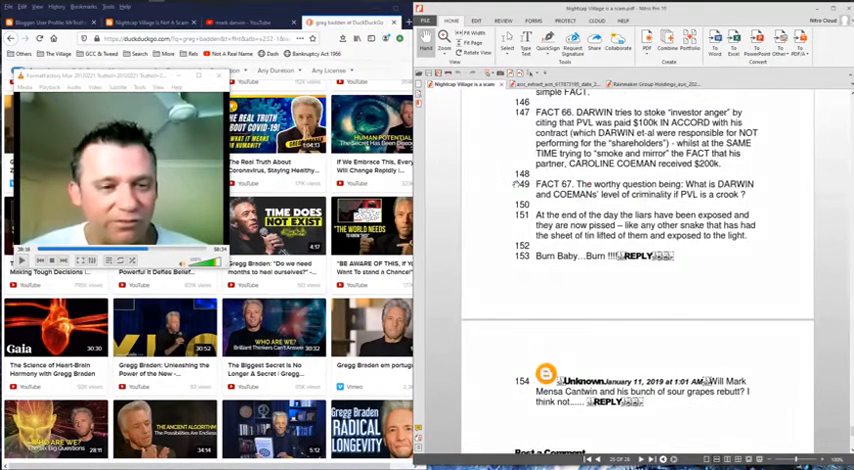
scroll(up, 3)
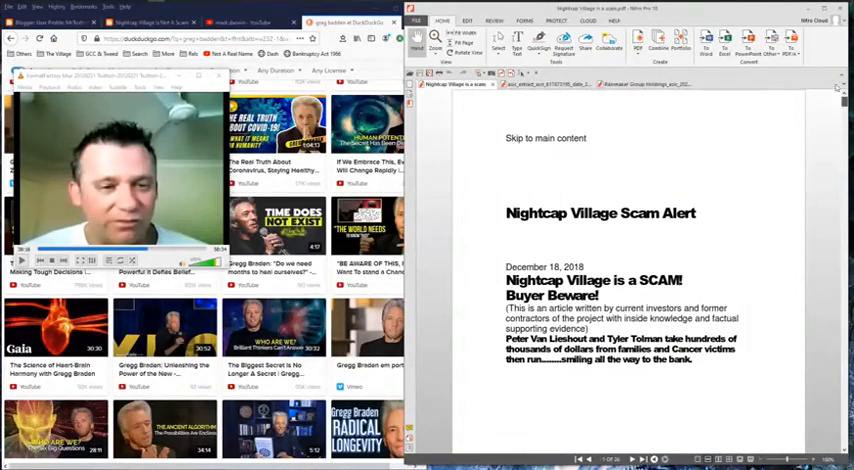
scroll(down, 3)
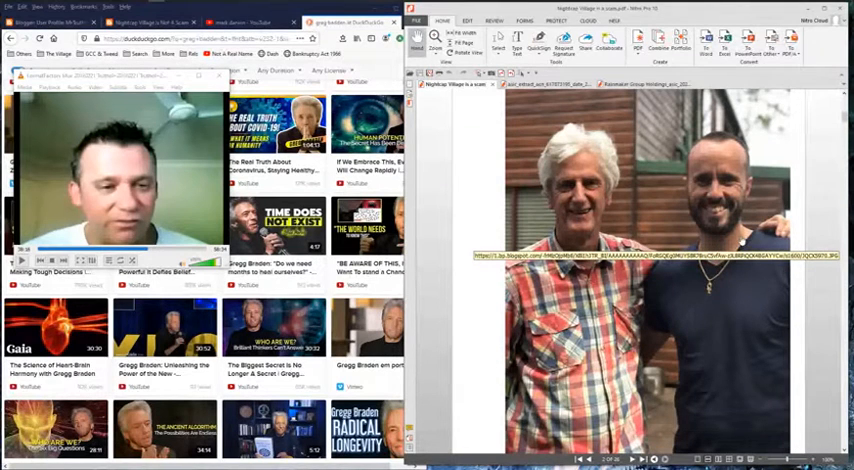
scroll(down, 3)
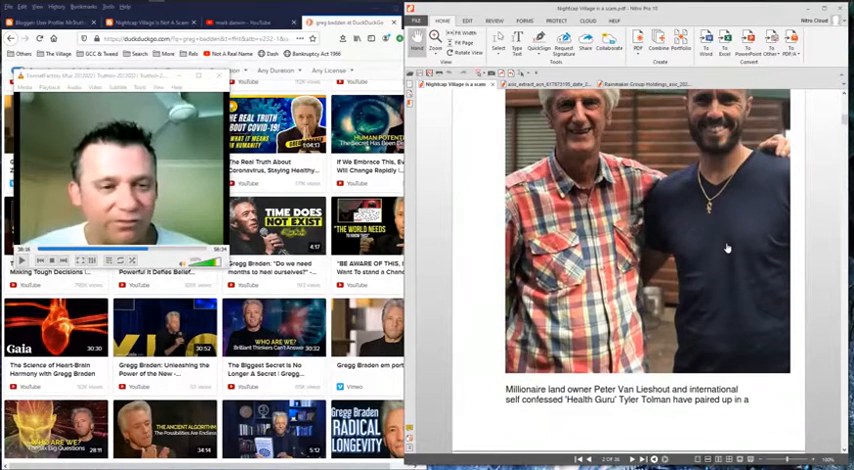
scroll(down, 3)
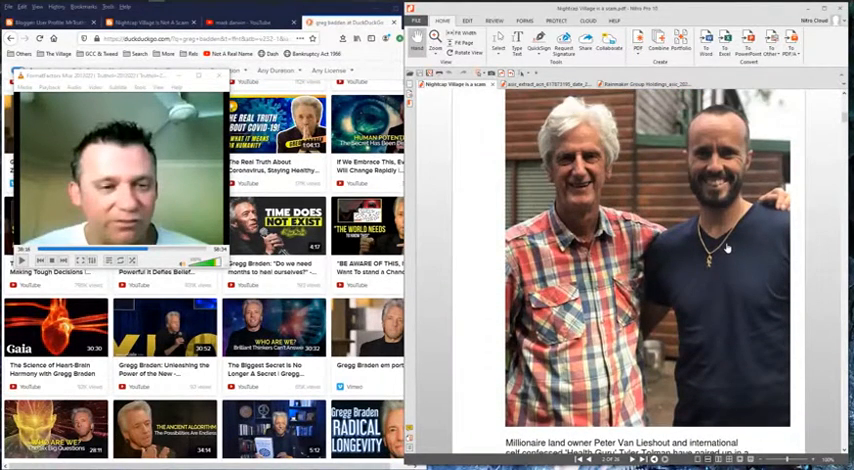